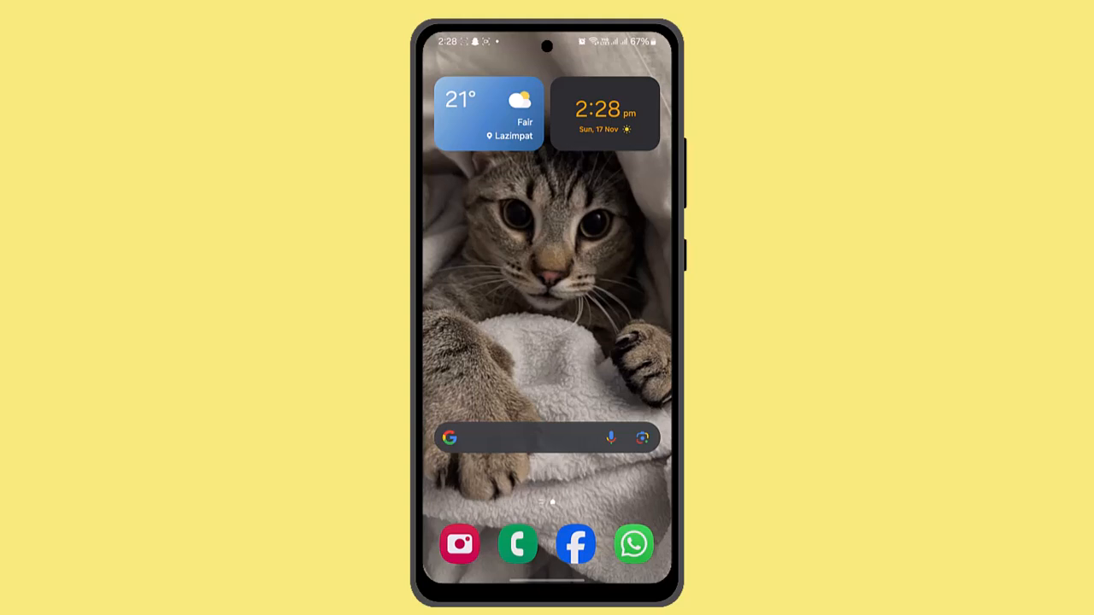
Step: Launch Discord and switch to nee3's server, showing its general text and voice channels
click(547, 437)
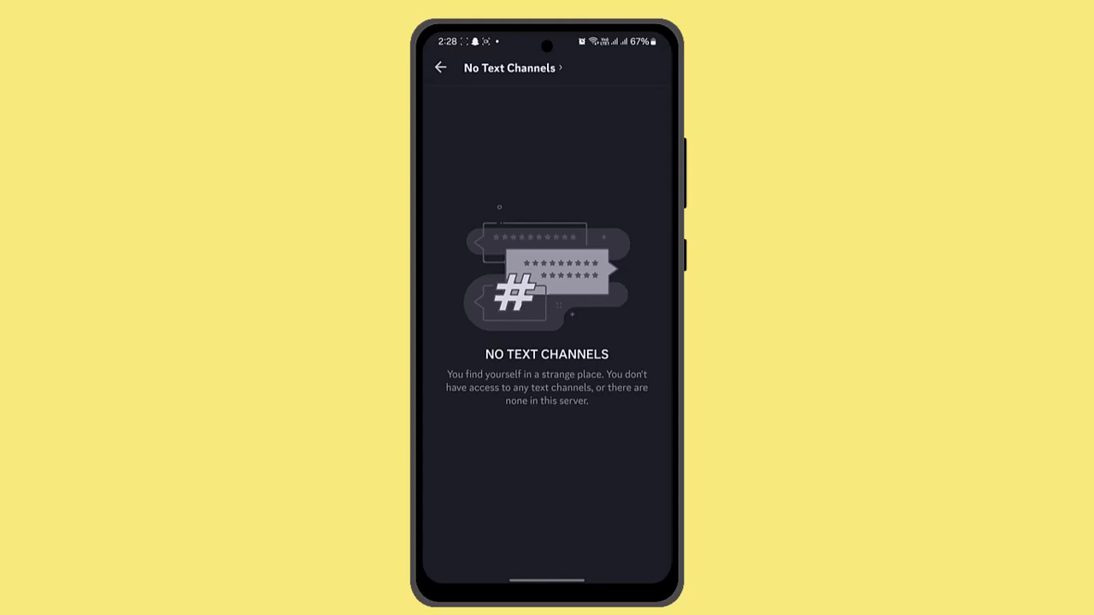
click(440, 68)
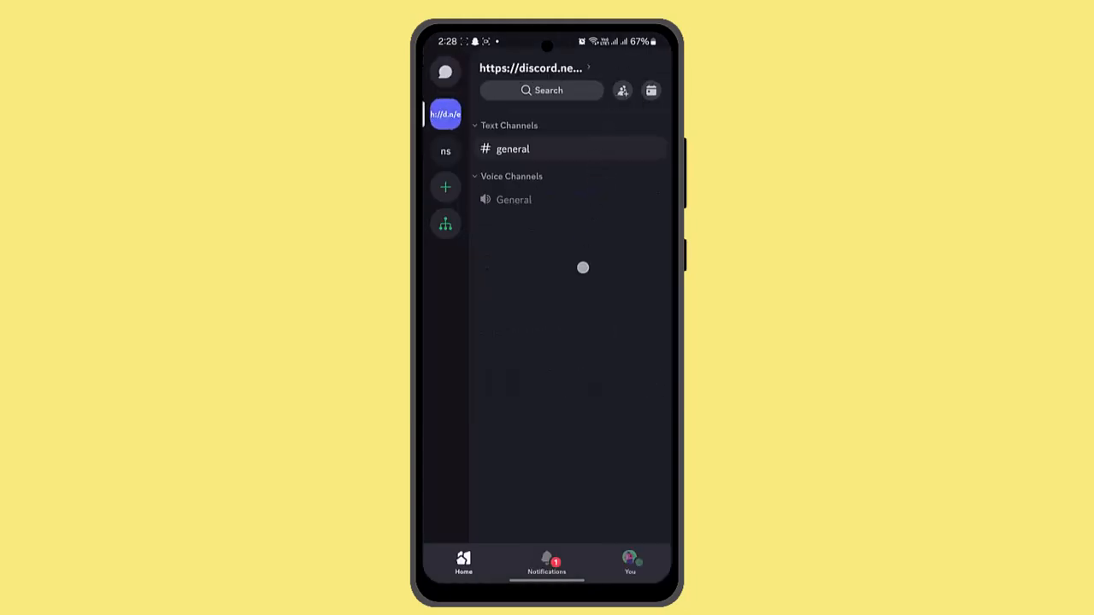
click(444, 150)
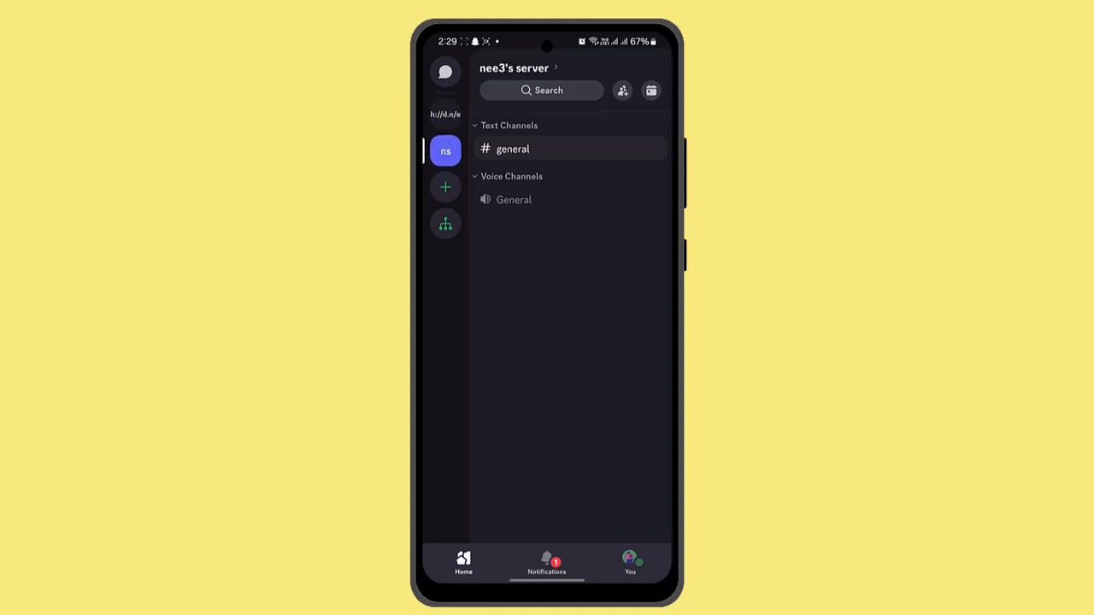